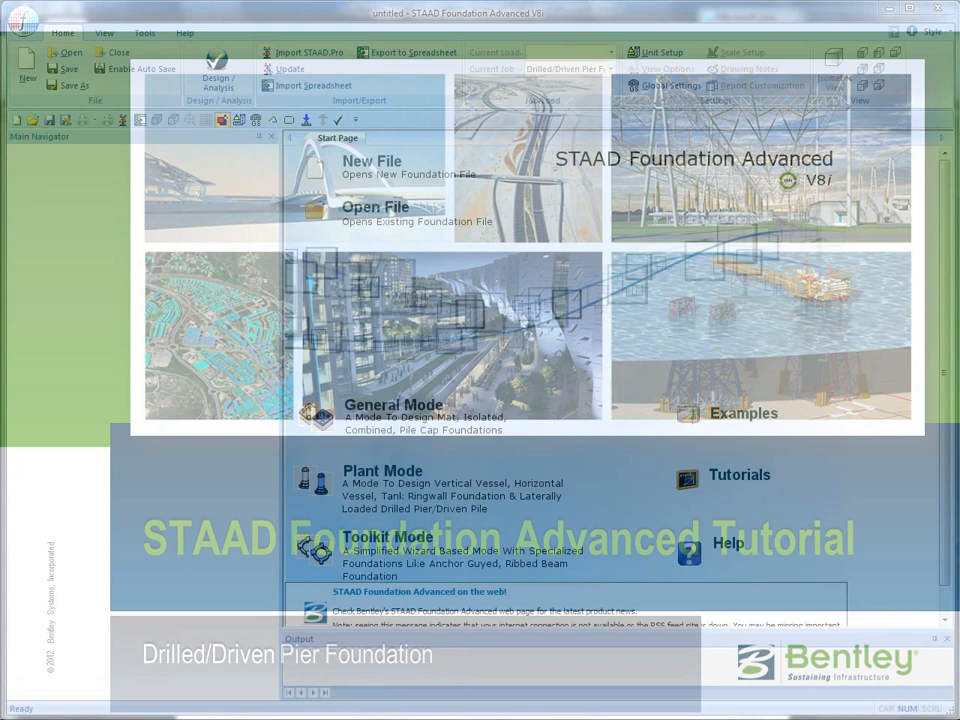
# Step: Start a new drilled/driven pier foundation job from the Start Page
pyautogui.click(382, 470)
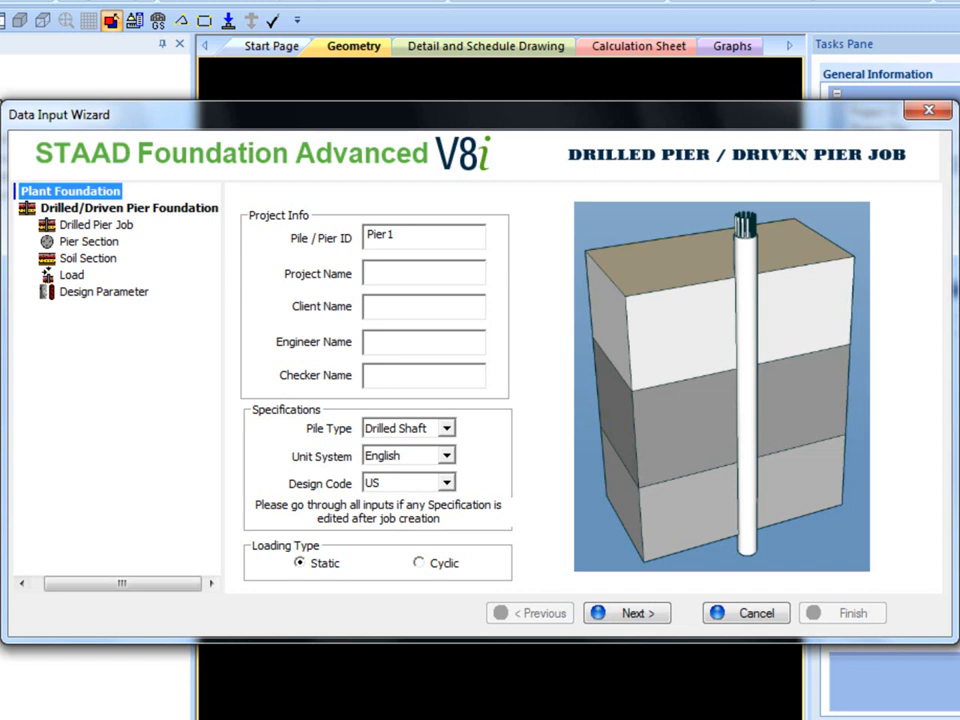
pyautogui.click(95, 224)
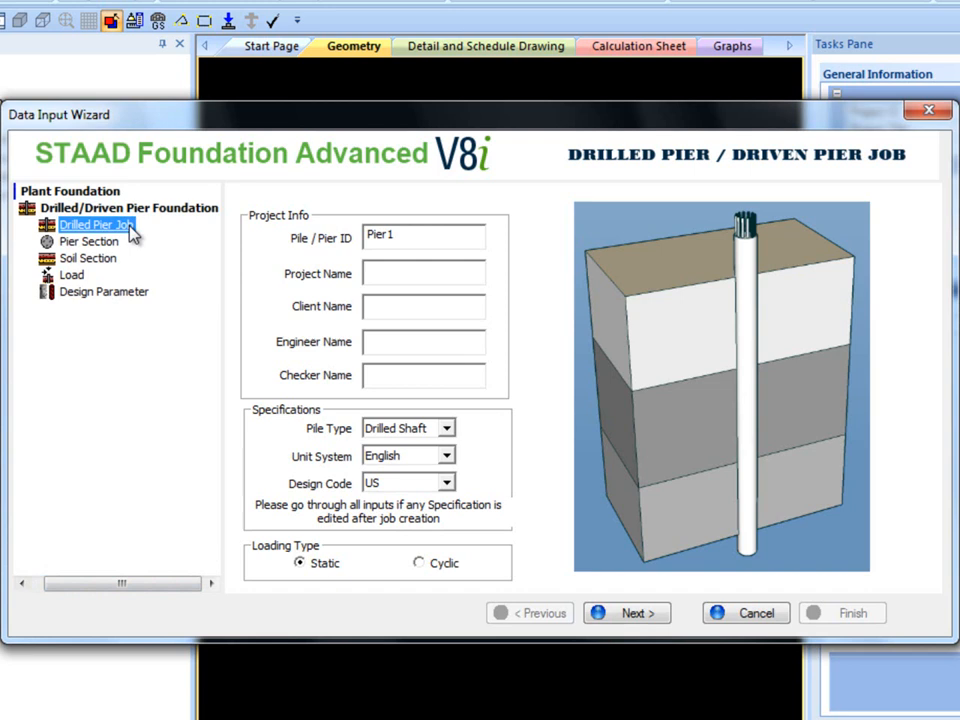
pyautogui.moveTo(93, 477)
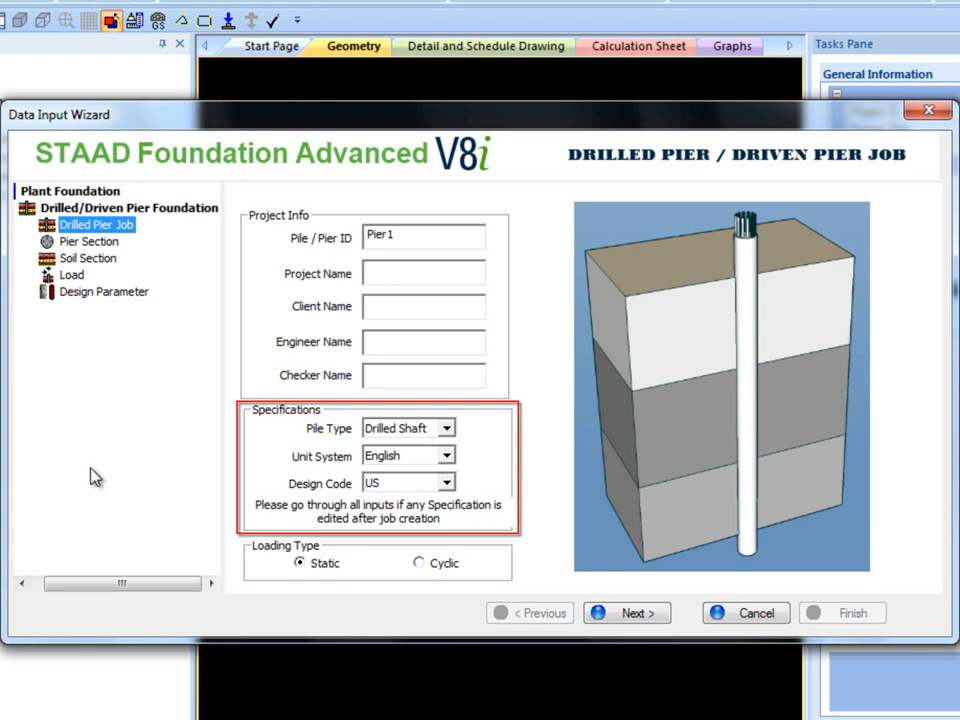
pyautogui.click(446, 455)
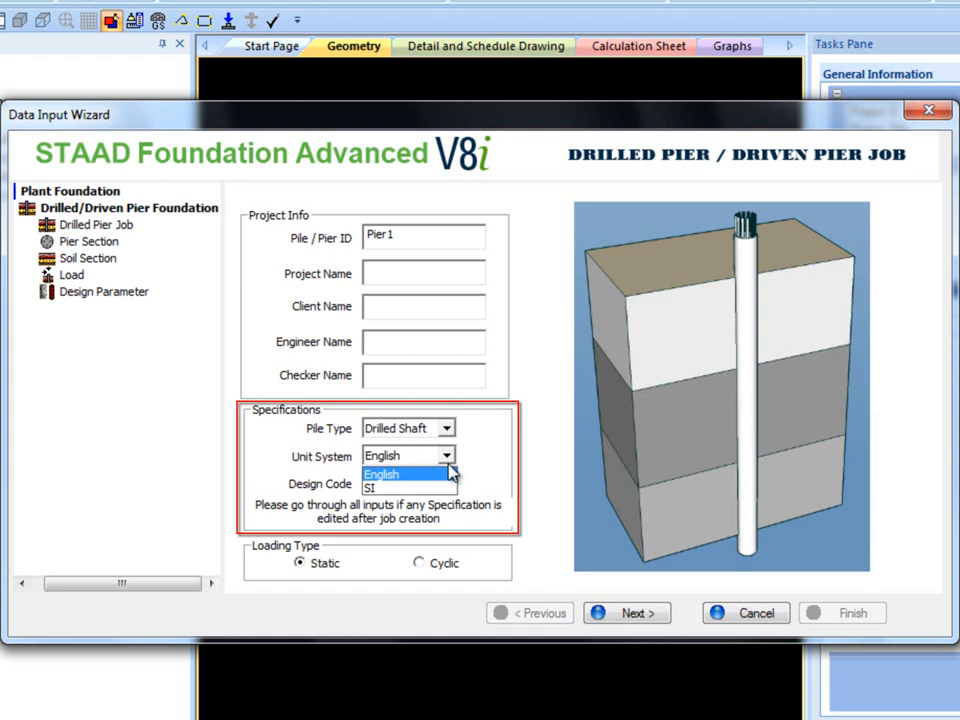
pyautogui.click(380, 473)
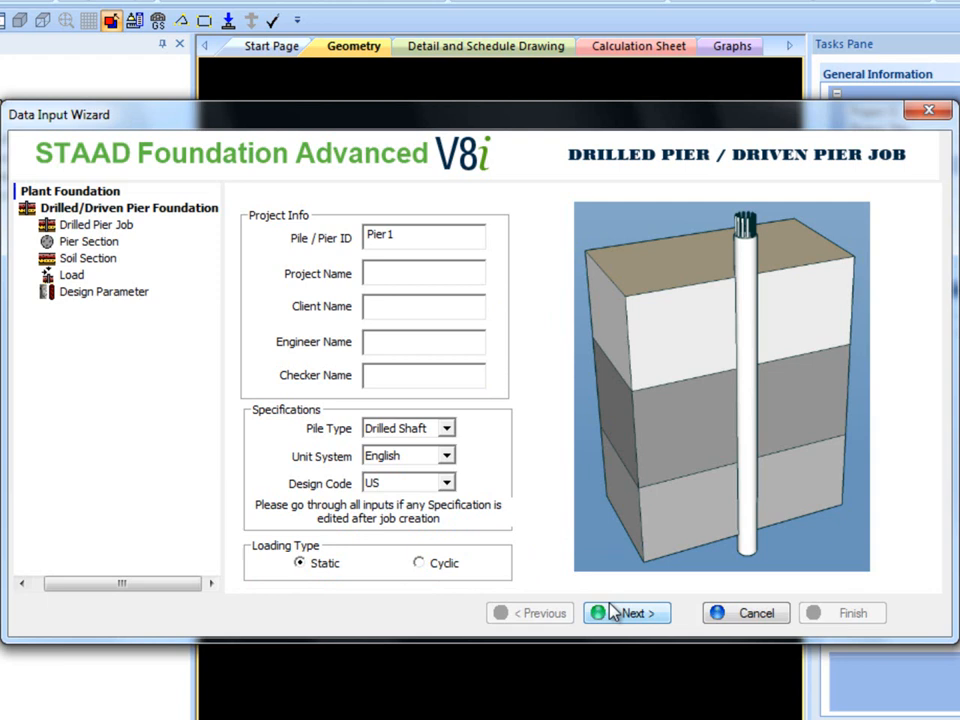
# Step: Review the 48 in Circular wo/ Casing pier section, then advance to Soil Section
pyautogui.click(626, 612)
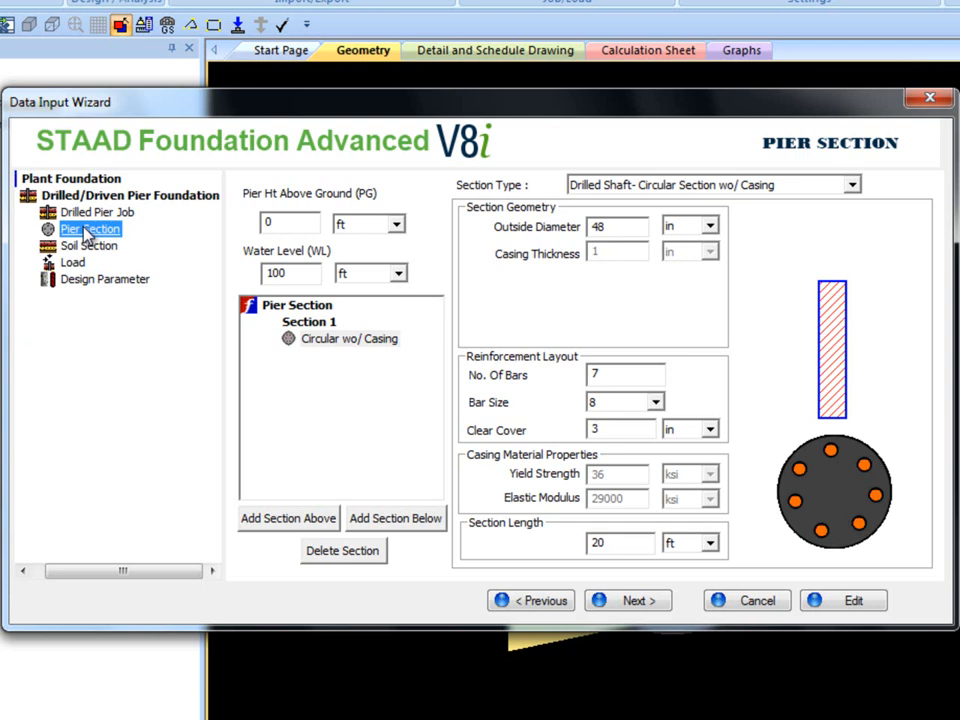
pyautogui.moveTo(113, 390)
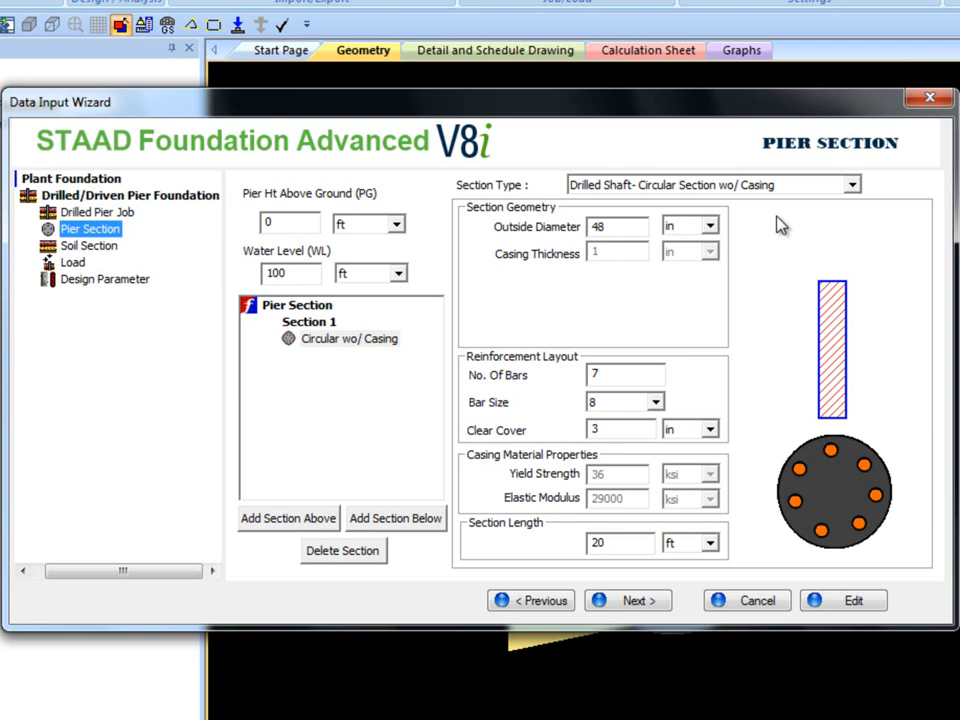
pyautogui.click(849, 184)
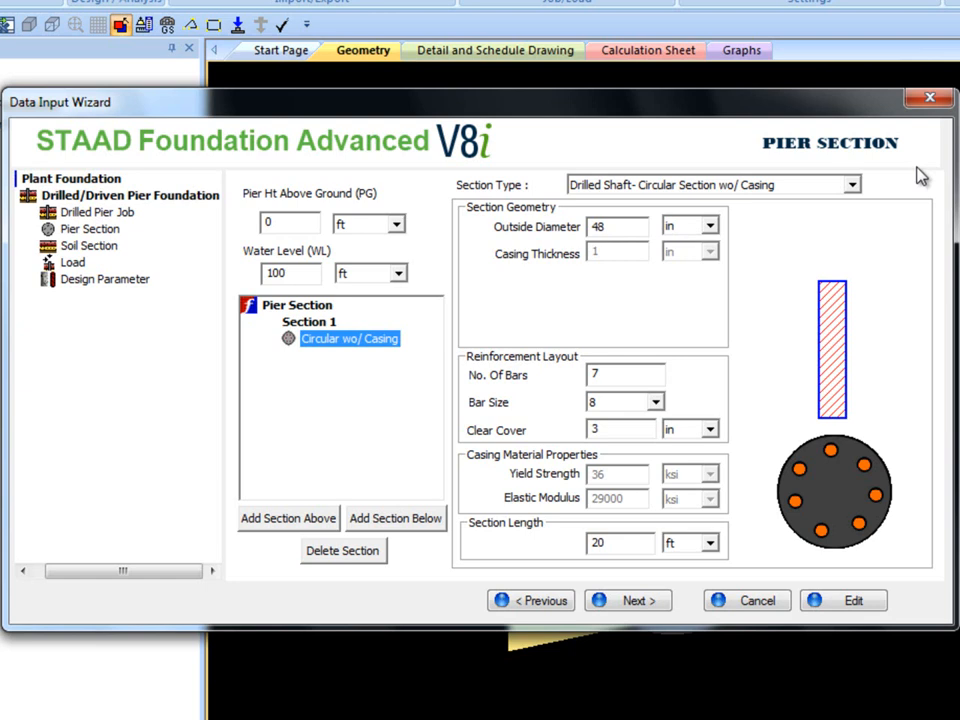
pyautogui.moveTo(322, 333)
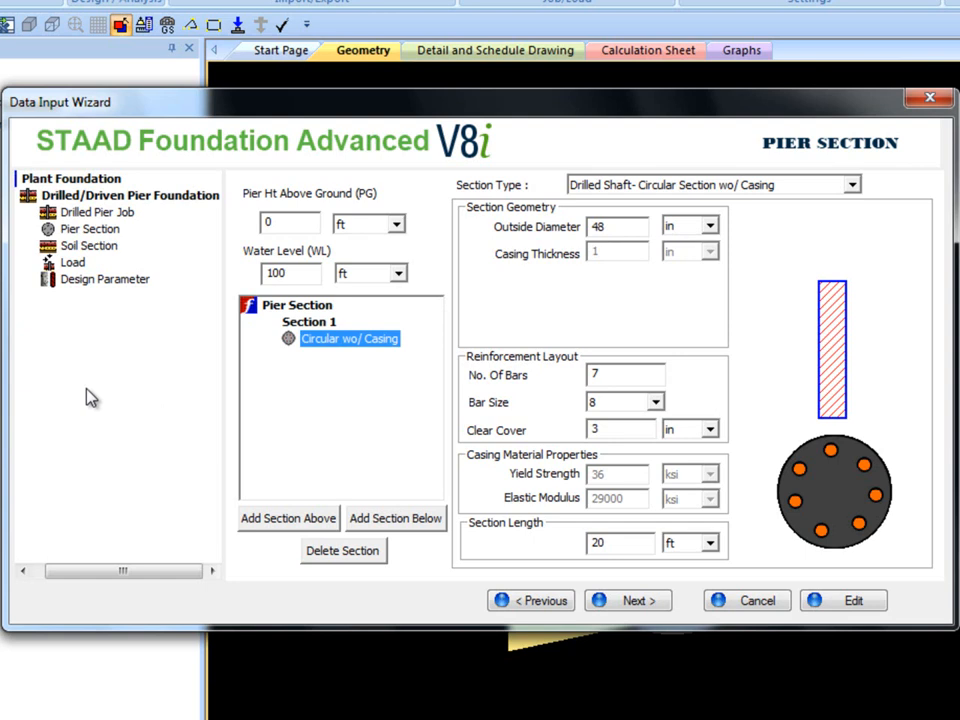
pyautogui.click(310, 321)
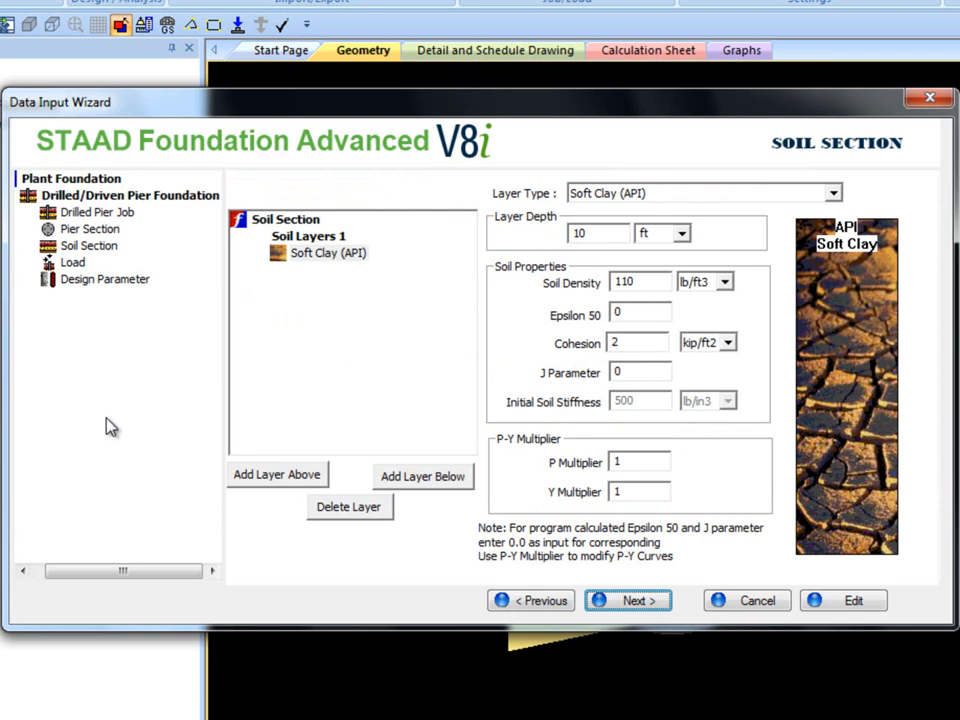
# Step: Add a 30 ft Sand (API) layer below the Soft Clay (API) layer
pyautogui.click(308, 236)
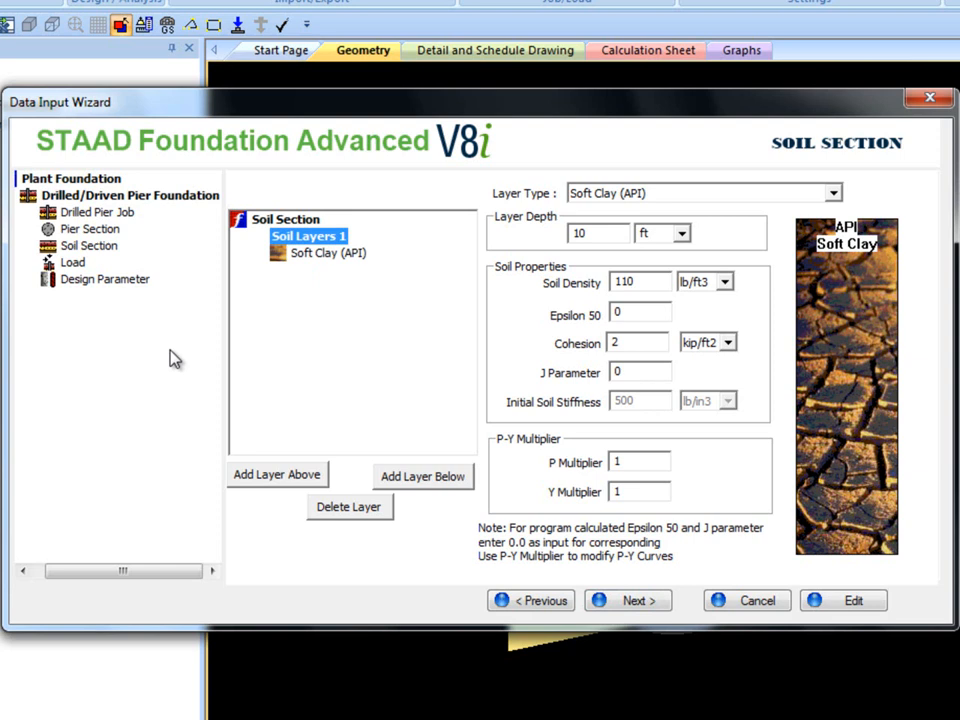
pyautogui.moveTo(207, 357)
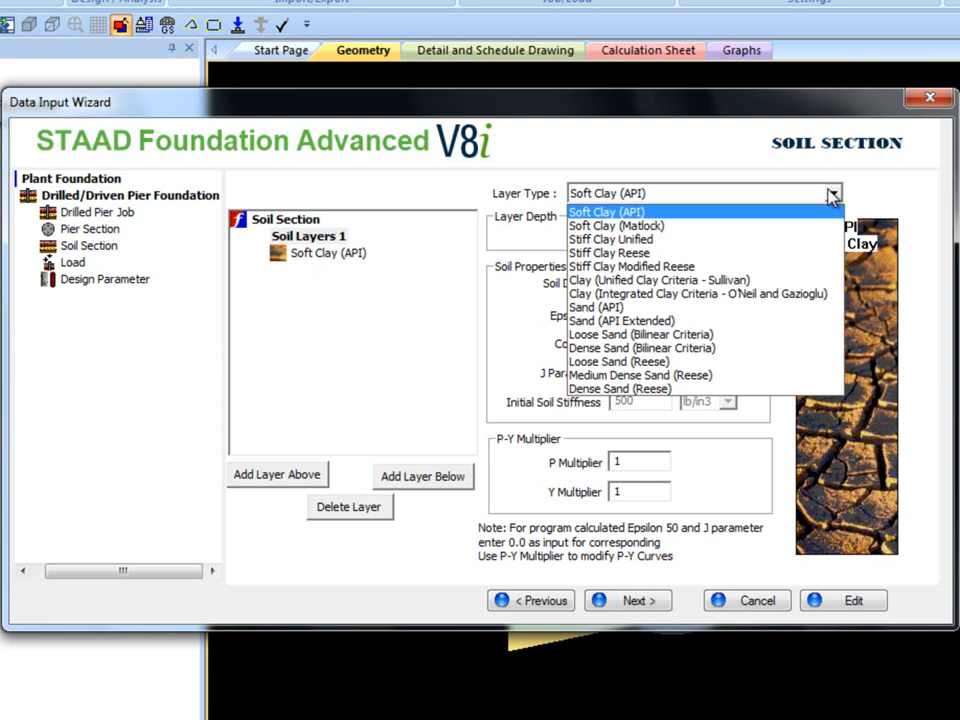
pyautogui.click(605, 211)
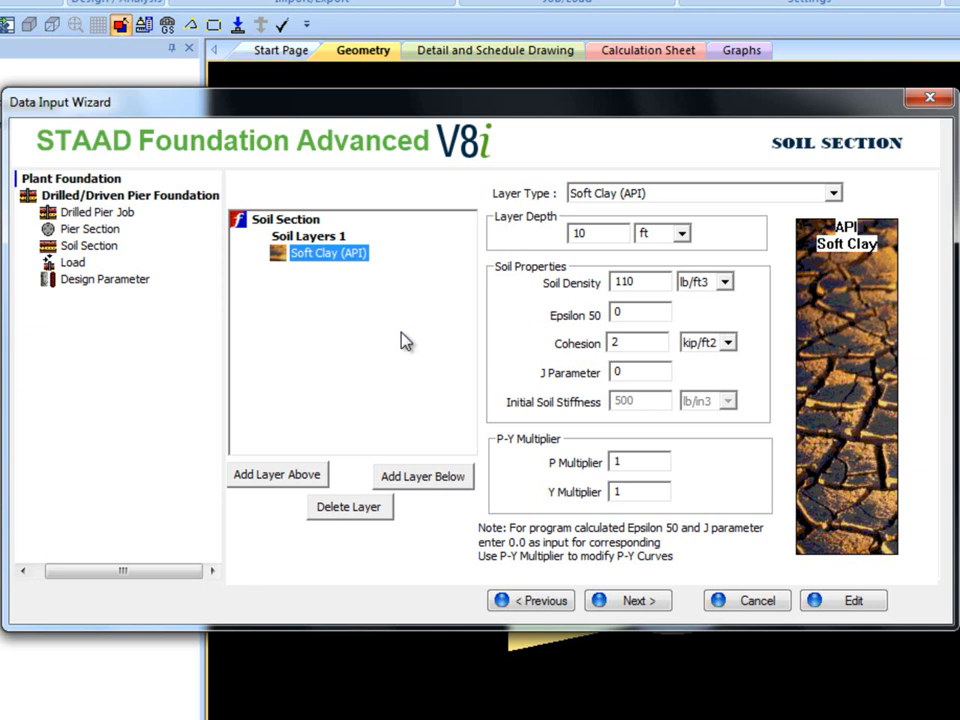
pyautogui.moveTo(230, 335)
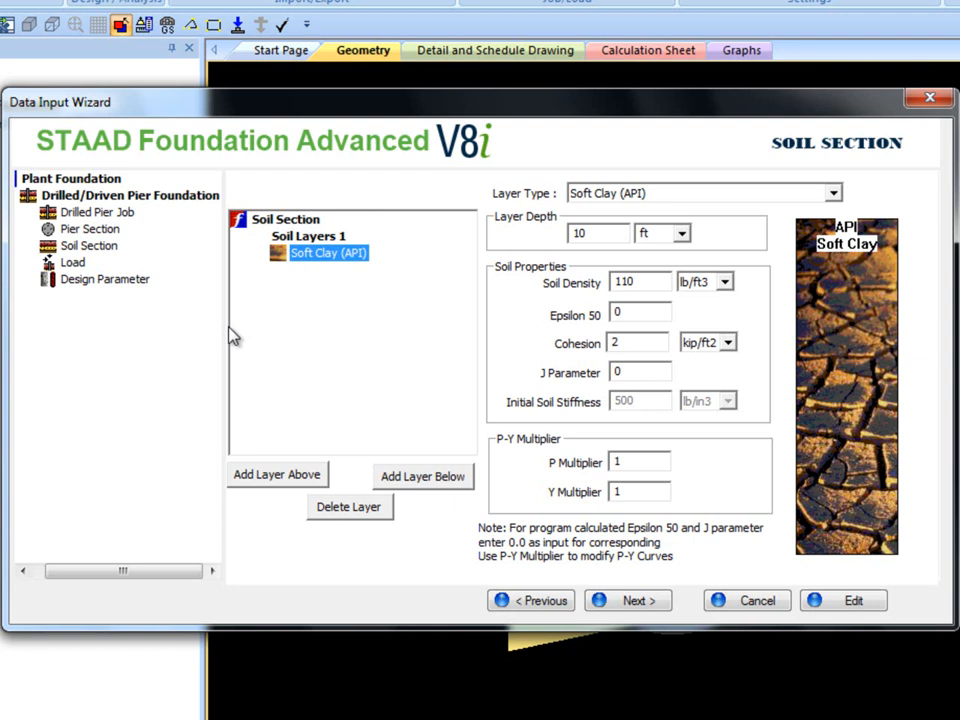
pyautogui.moveTo(228, 335)
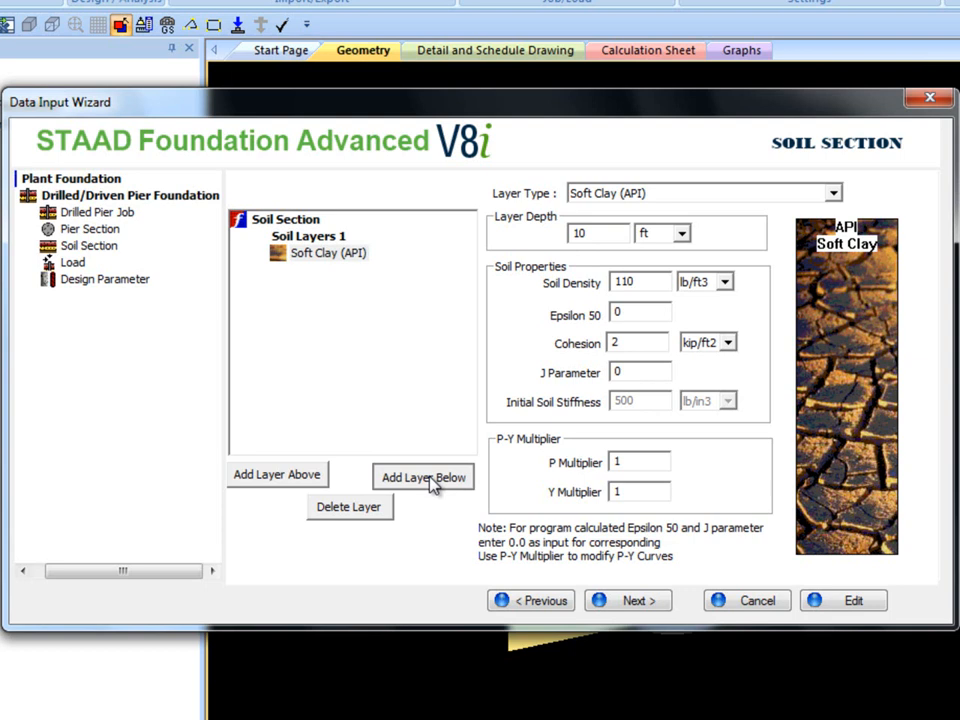
pyautogui.click(423, 477)
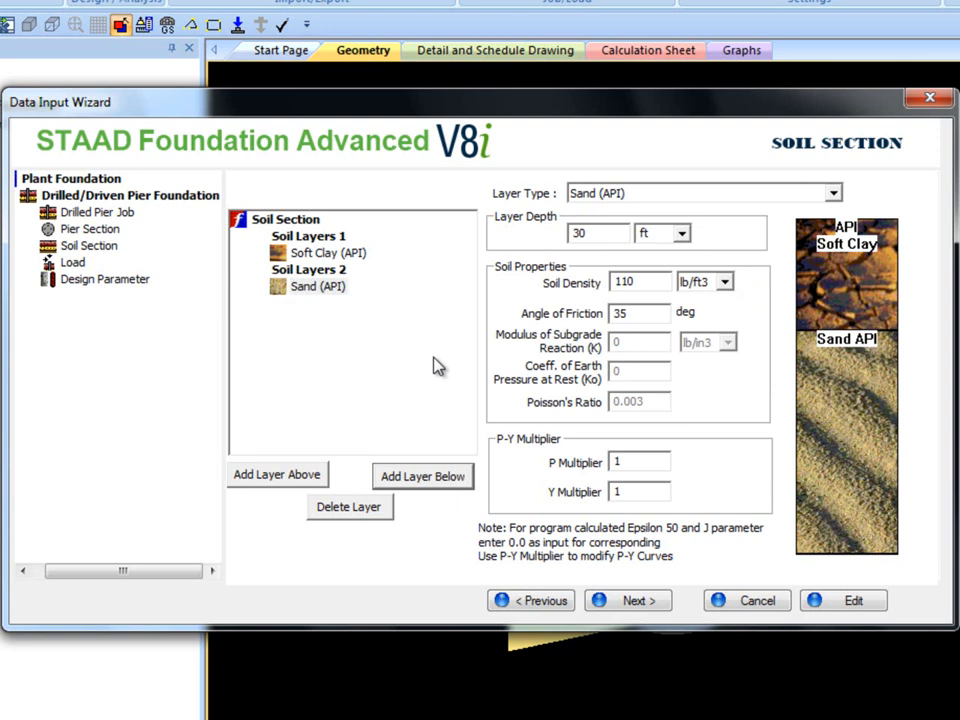
pyautogui.moveTo(503, 365)
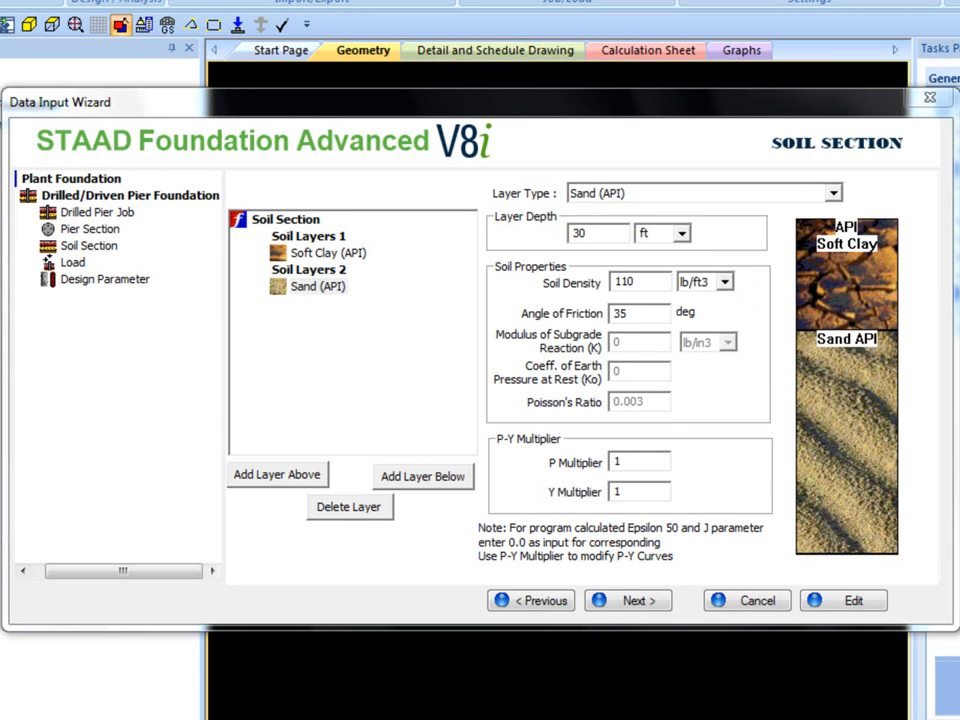
# Step: Keep Load 1 as Shear Force (15 kip shear, 100 kip axial) and continue
pyautogui.click(628, 600)
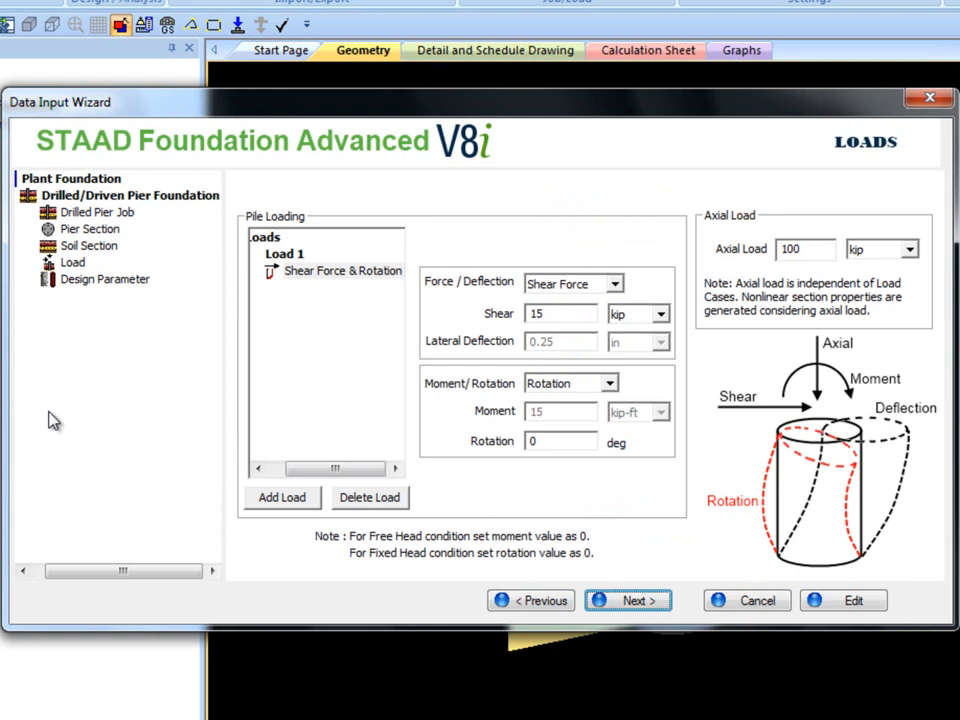
pyautogui.moveTo(145, 435)
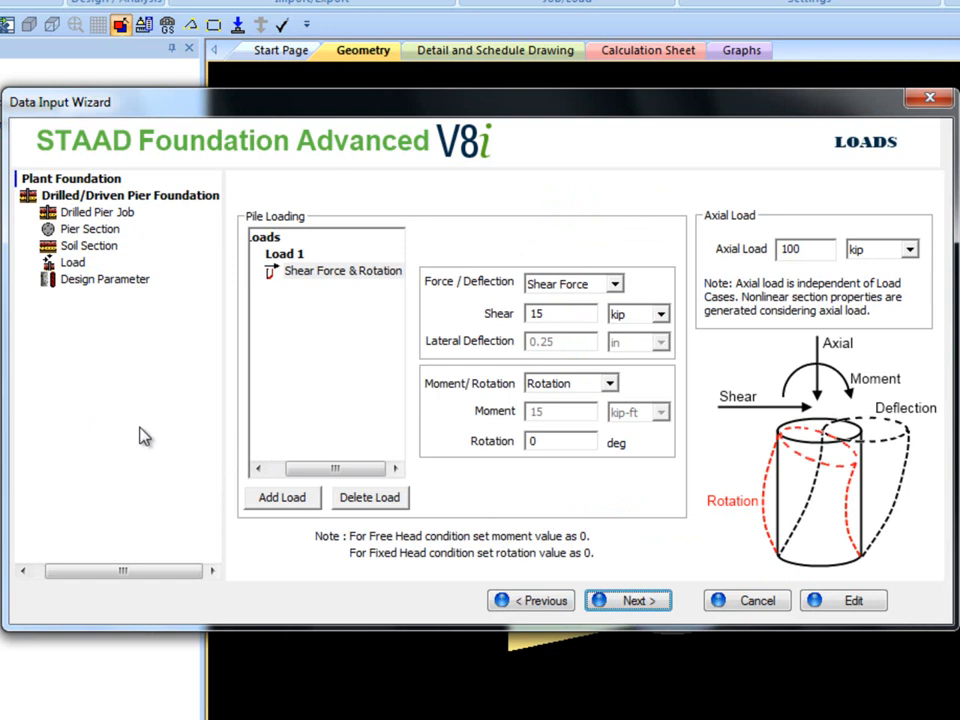
pyautogui.click(612, 283)
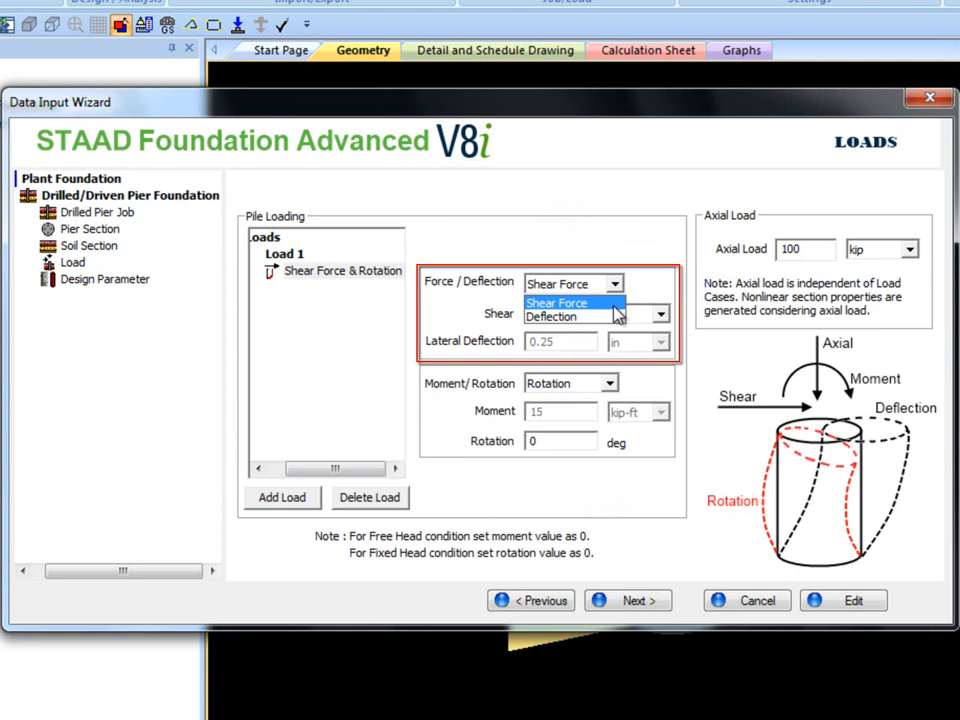
pyautogui.click(558, 302)
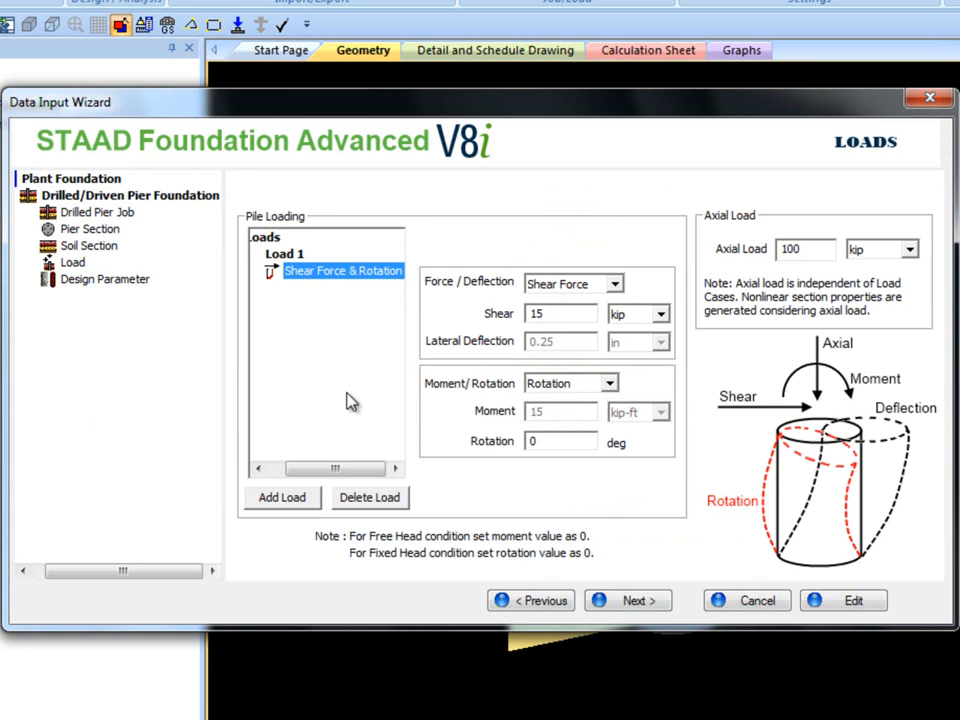
pyautogui.moveTo(342, 280)
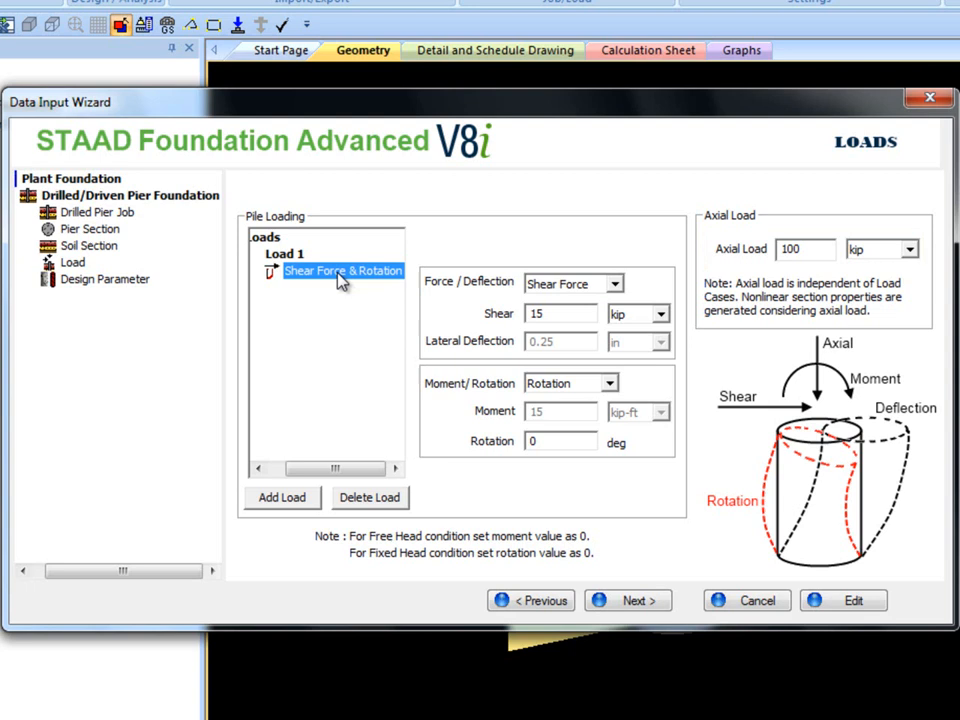
pyautogui.click(627, 600)
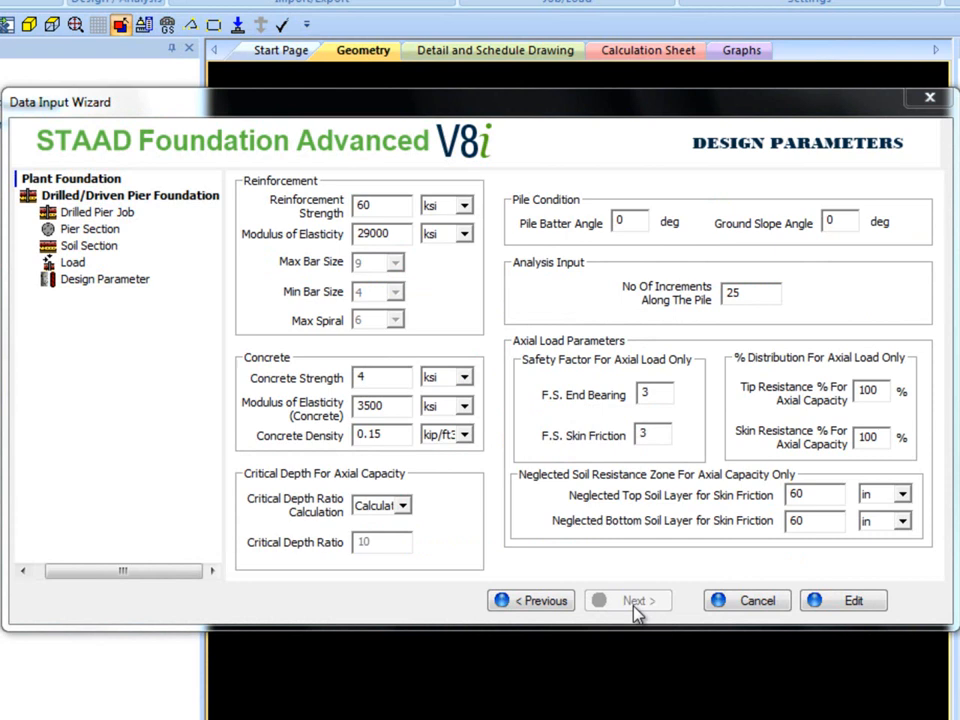
pyautogui.click(105, 279)
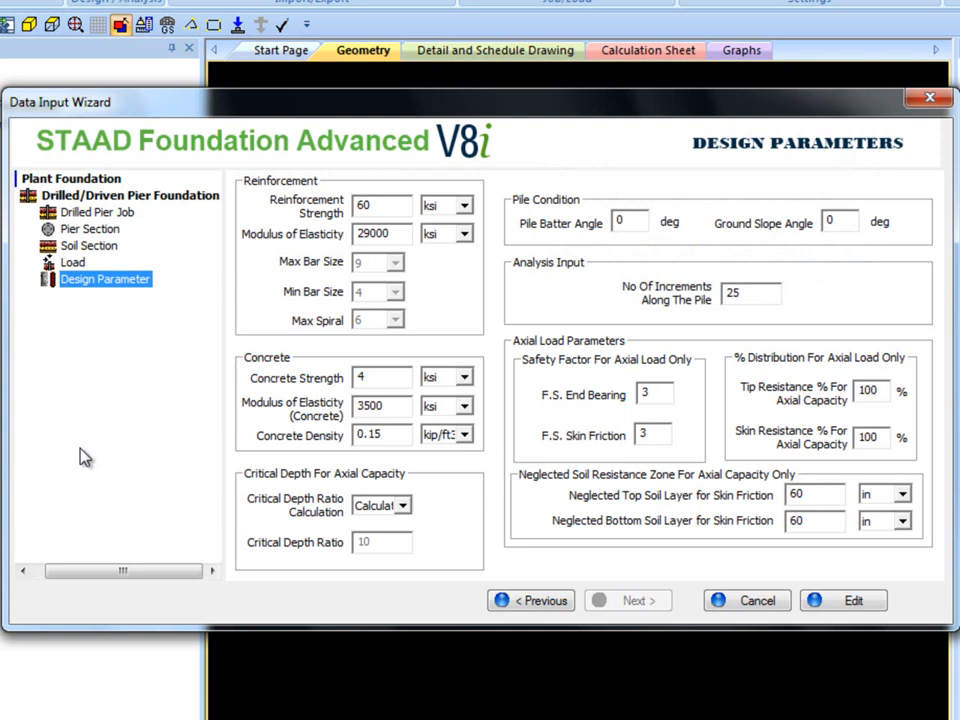
pyautogui.moveTo(145, 467)
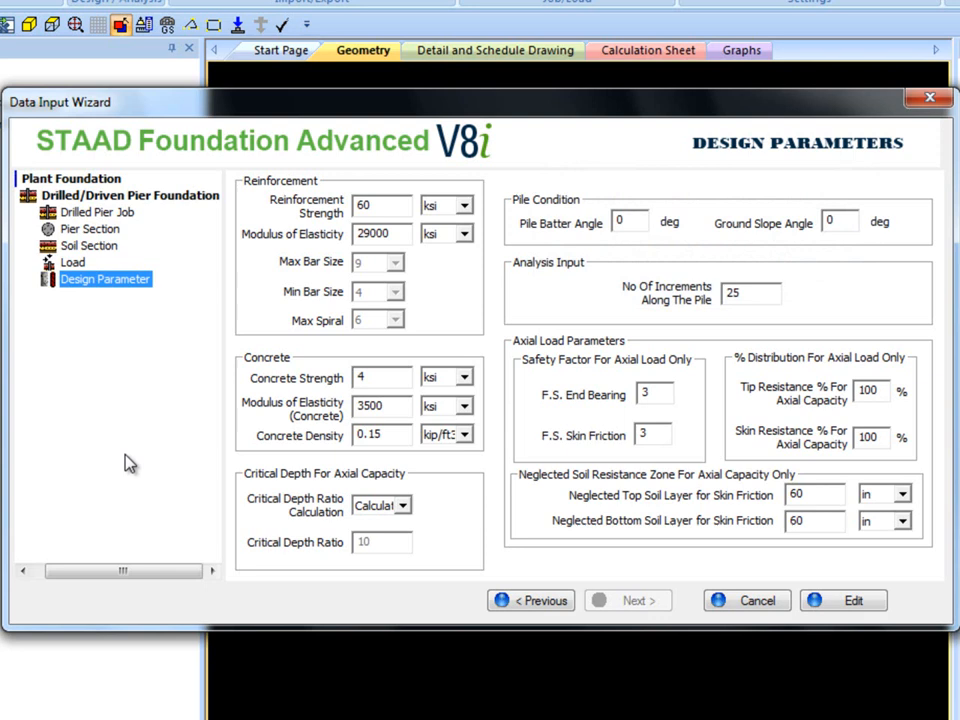
pyautogui.moveTo(855, 600)
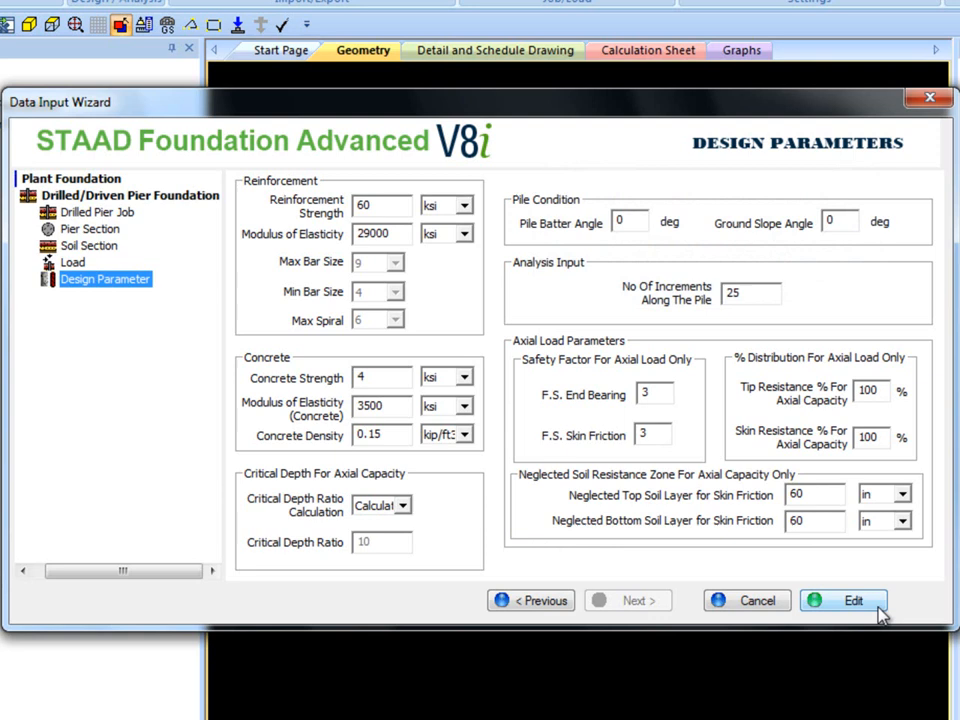
# Step: Finish the wizard to create Pier1 and request its design
pyautogui.click(853, 600)
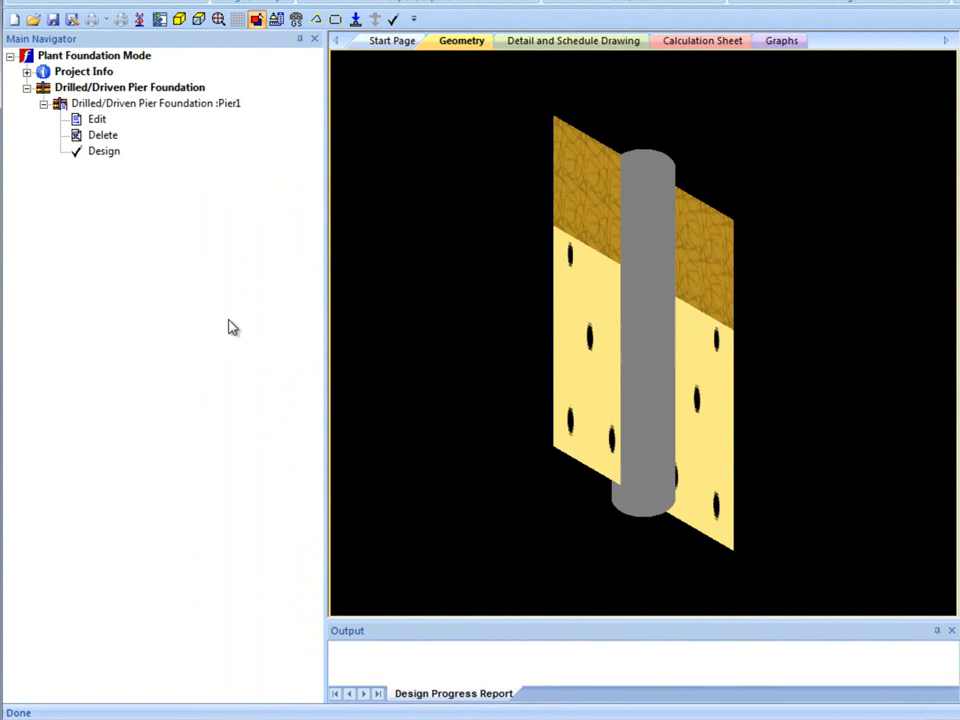
pyautogui.moveTo(145, 217)
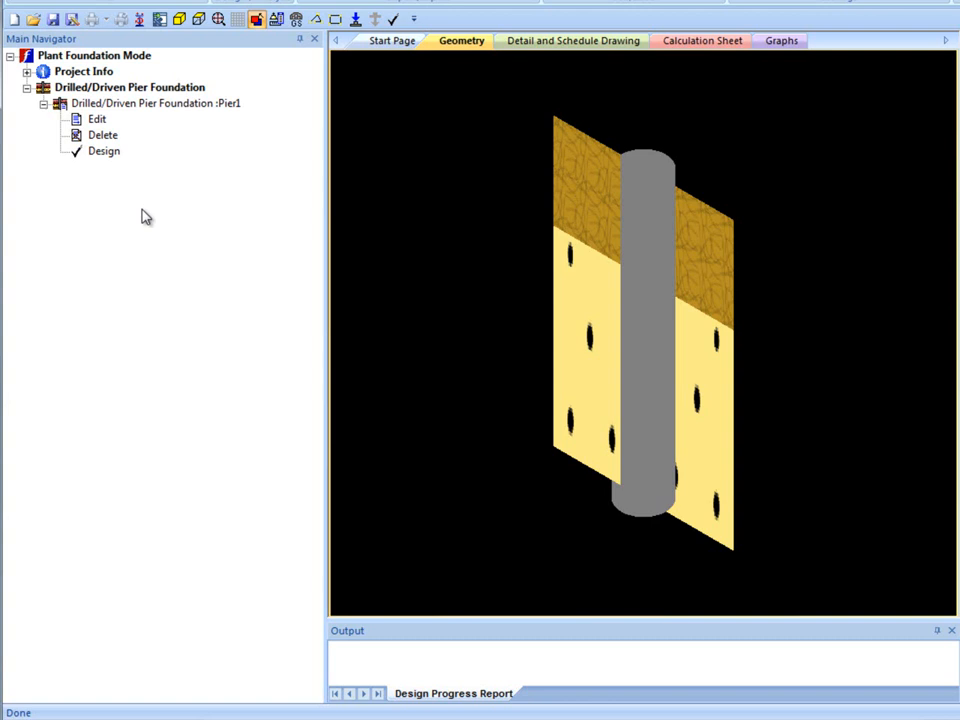
pyautogui.click(104, 150)
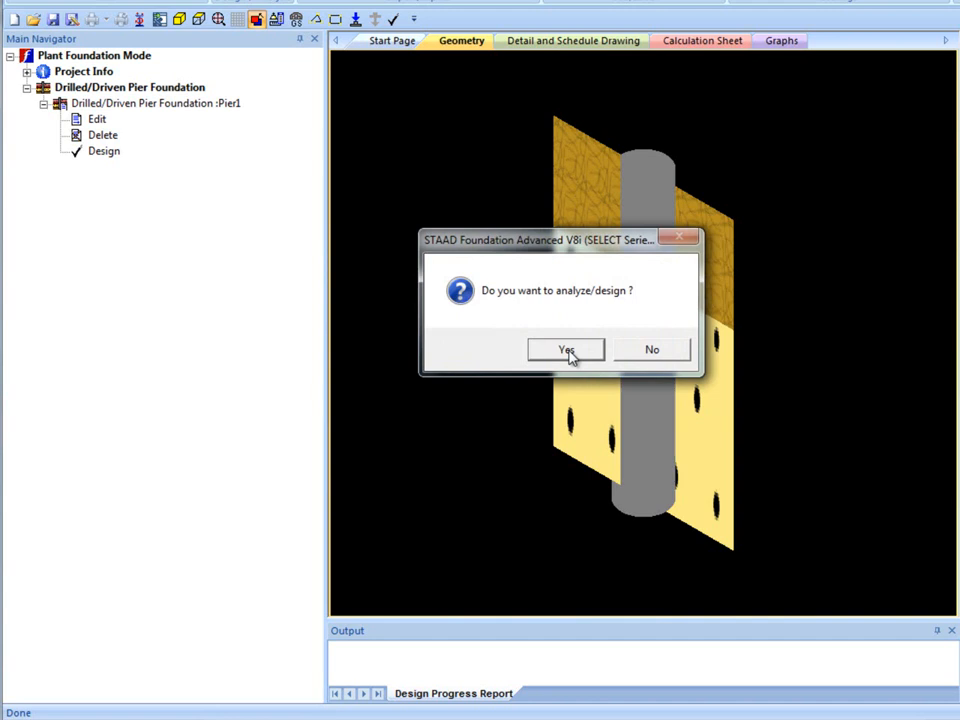
# Step: Confirm the analyze/design run to produce the calculation sheet
pyautogui.click(566, 349)
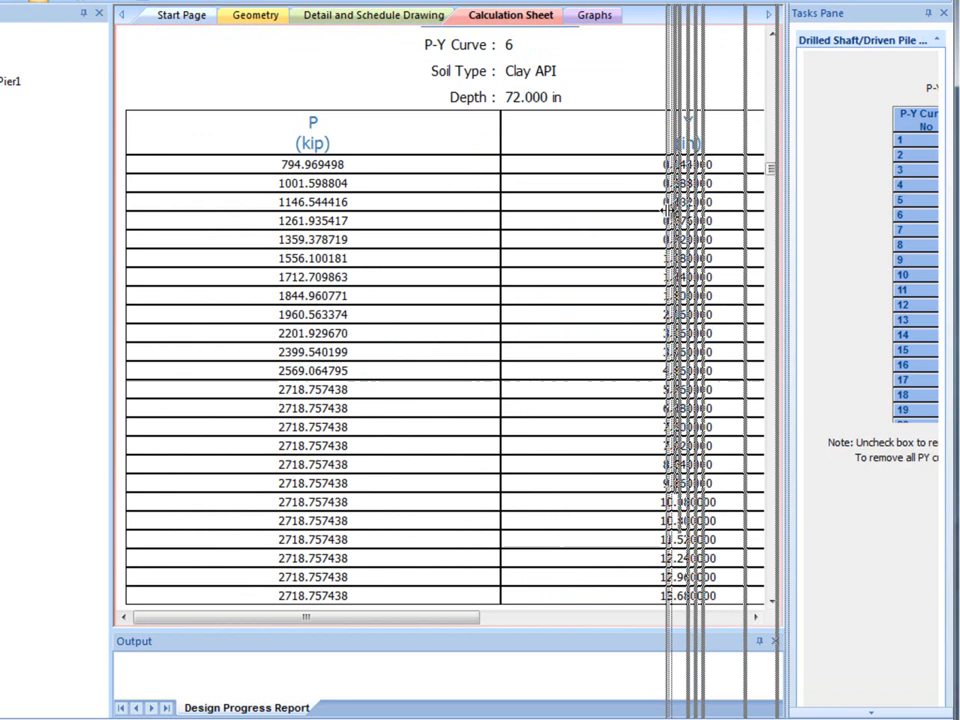
# Step: View capacity results, then show p-y curve graphs for all sections and load cases
pyautogui.click(372, 15)
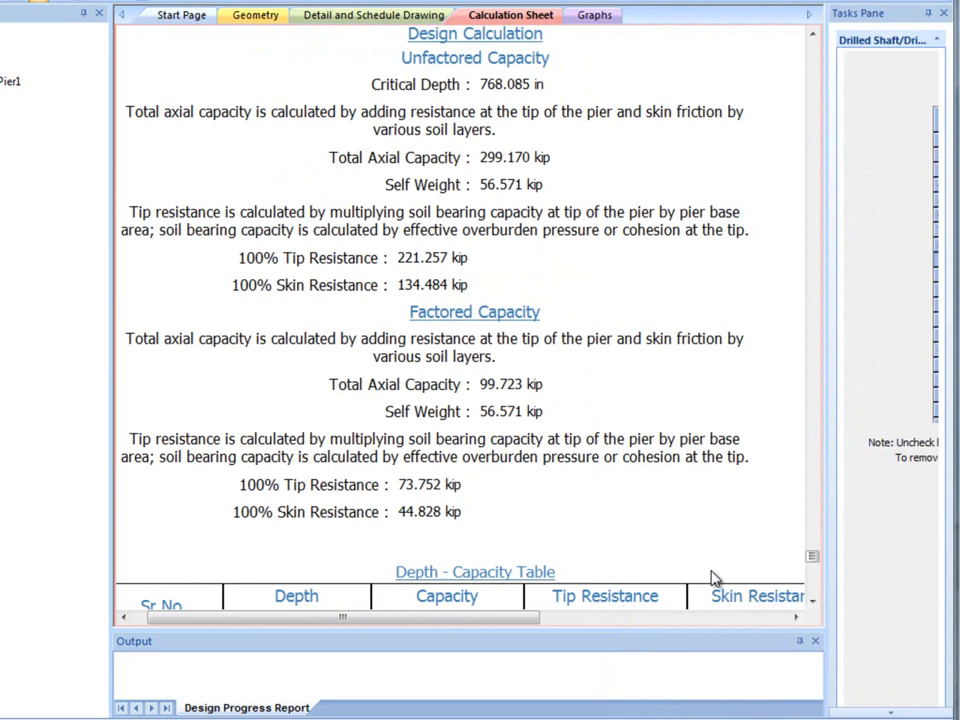
pyautogui.moveTo(715, 554)
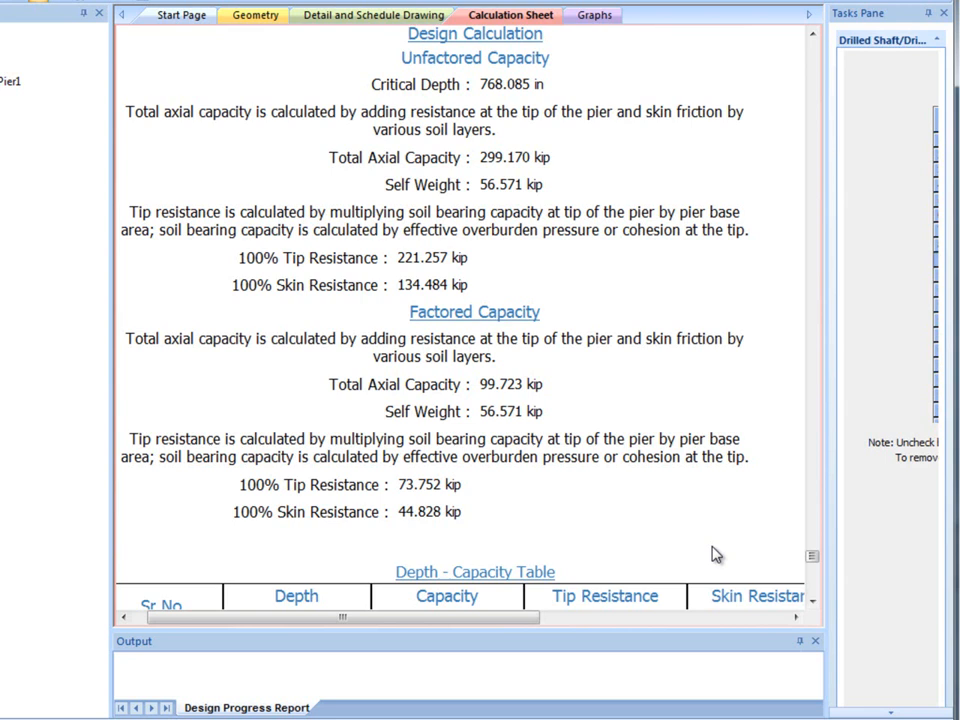
pyautogui.click(593, 14)
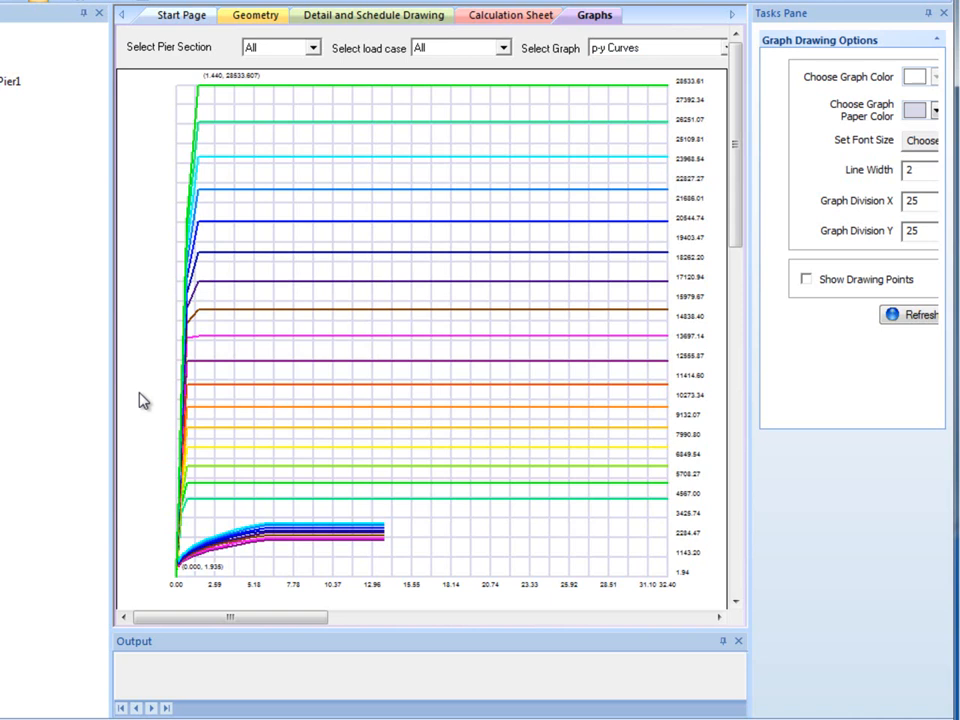
pyautogui.click(727, 47)
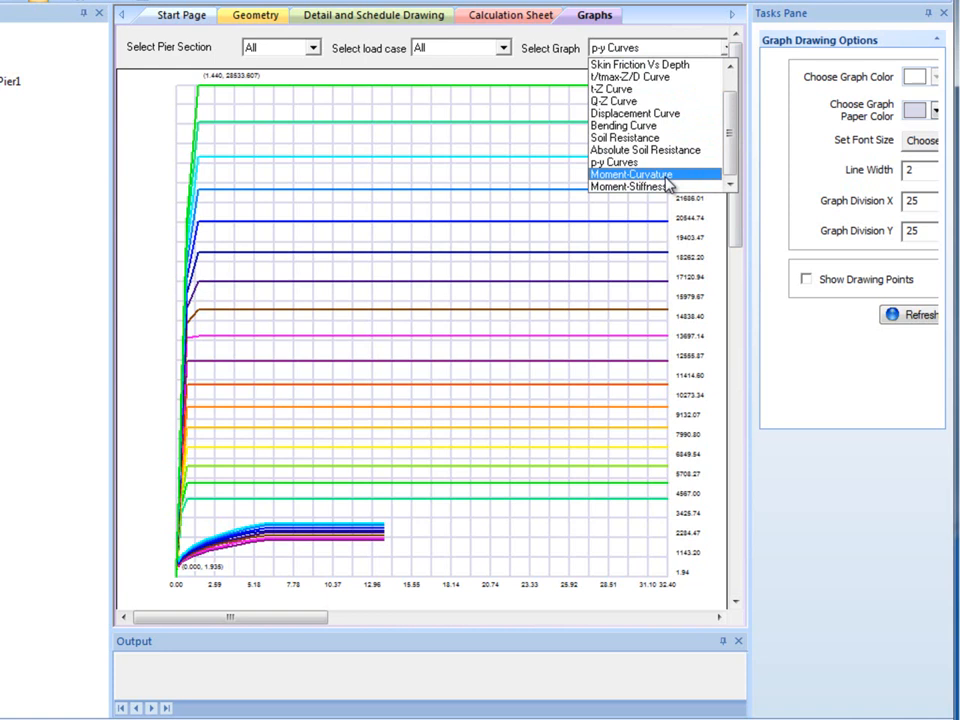